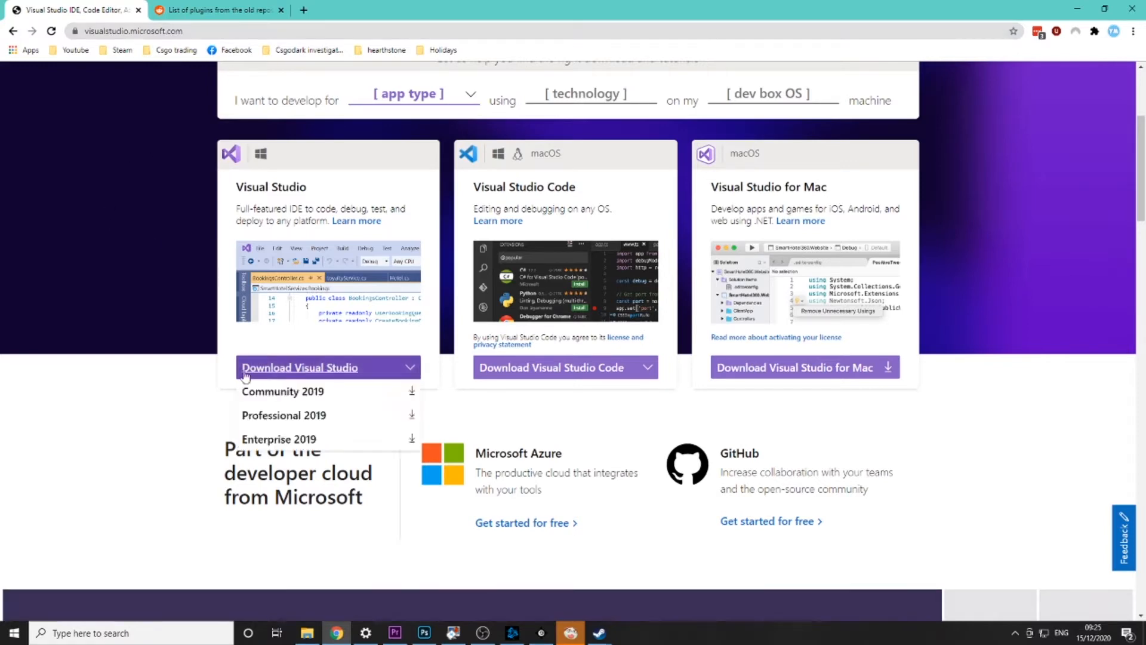
pyautogui.moveTo(351, 368)
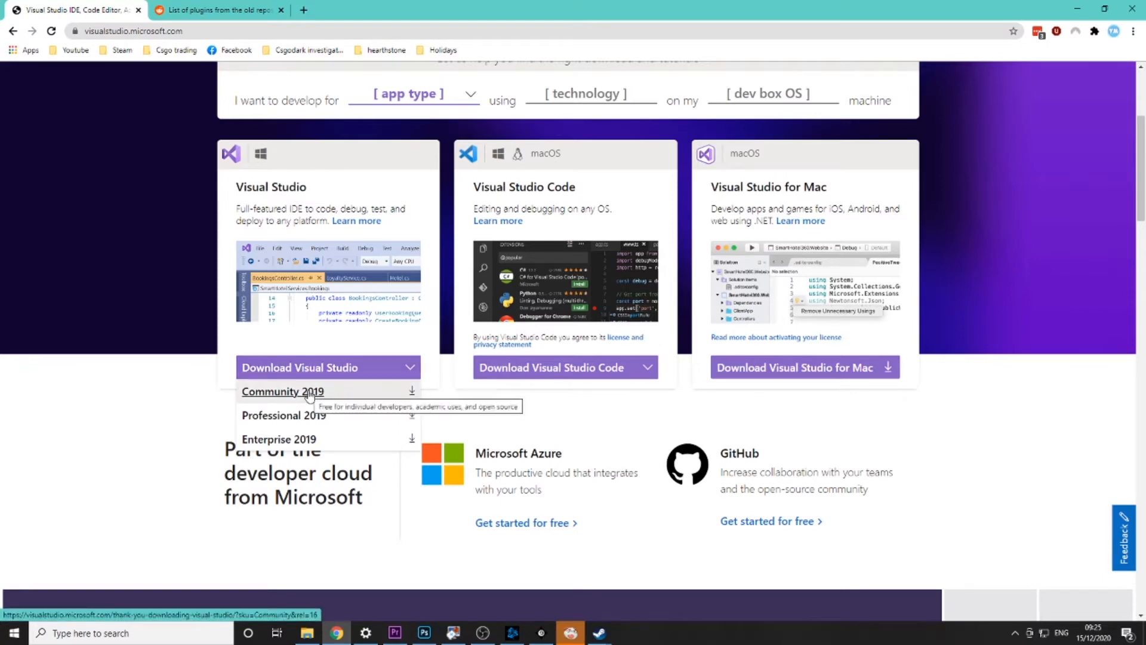
# - Pick Community 2019 from the Download Visual Studio editions list, then dismiss the list
pyautogui.click(282, 391)
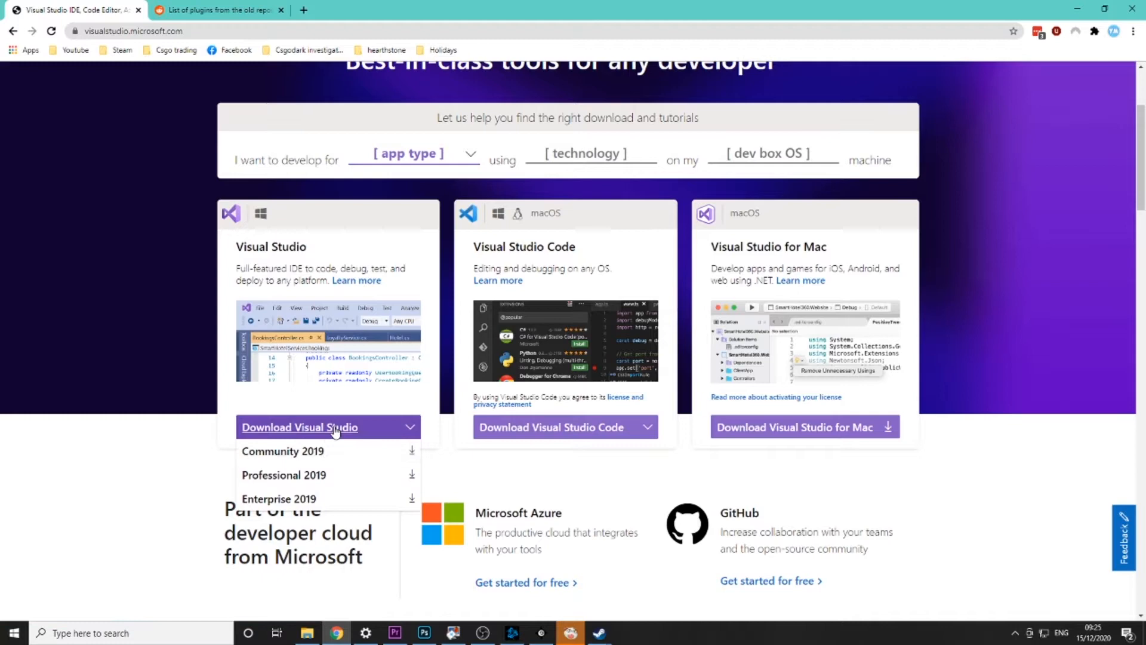
pyautogui.click(327, 427)
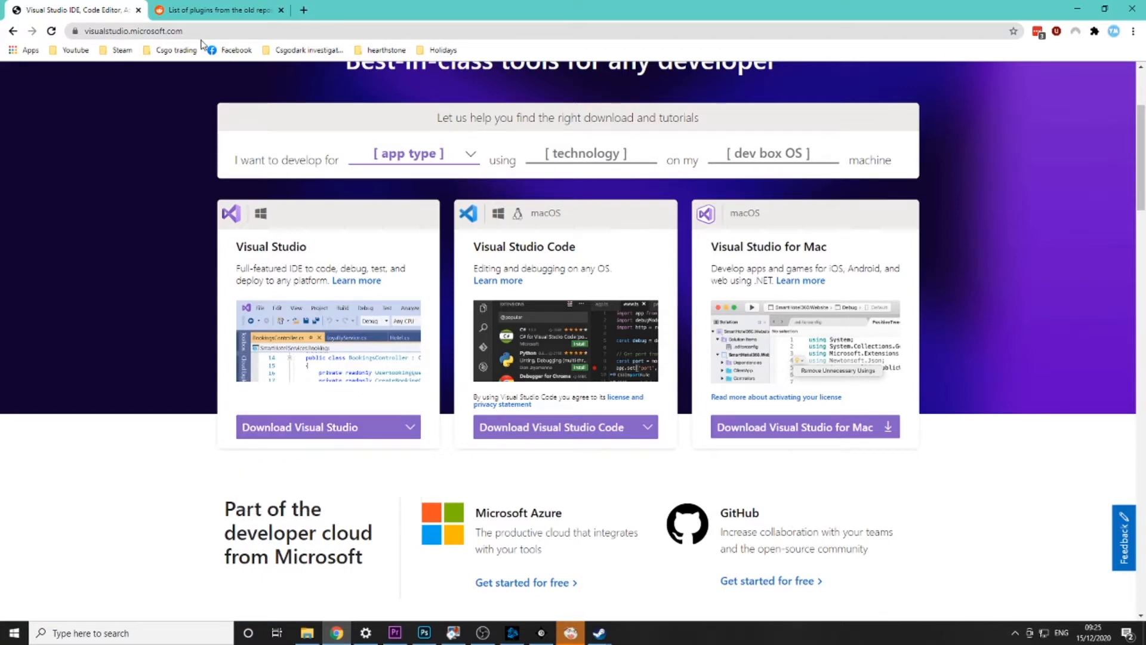
# - Find Uconomy in the Reddit thread of old RocketMod plugins and follow its GitHub link
pyautogui.click(216, 10)
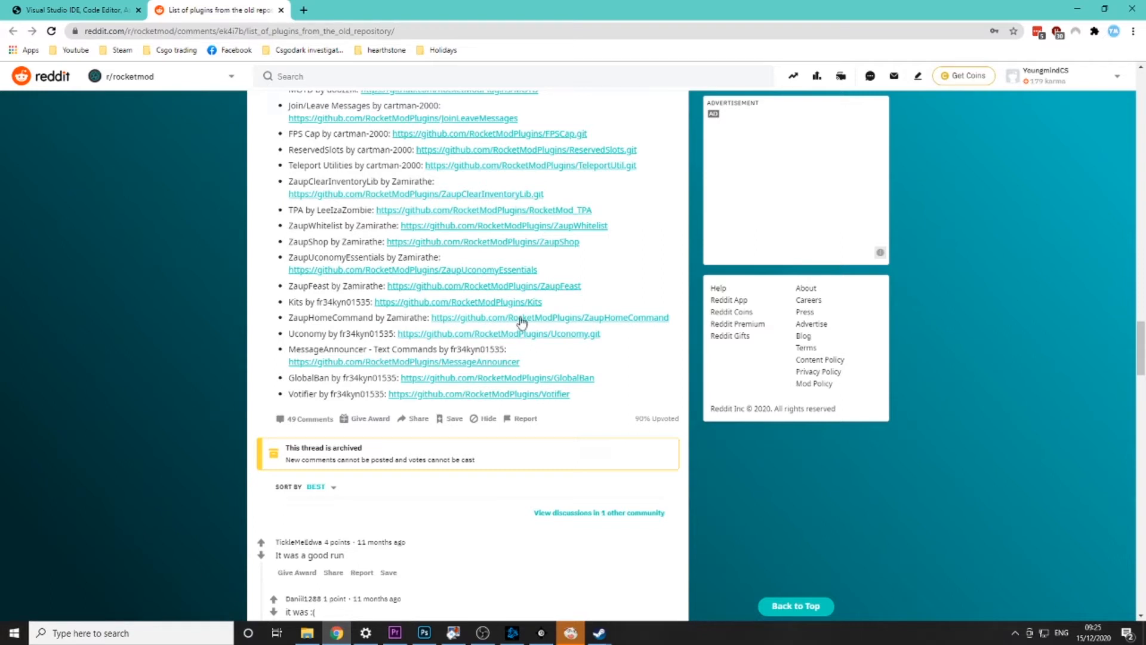
pyautogui.moveTo(497, 333)
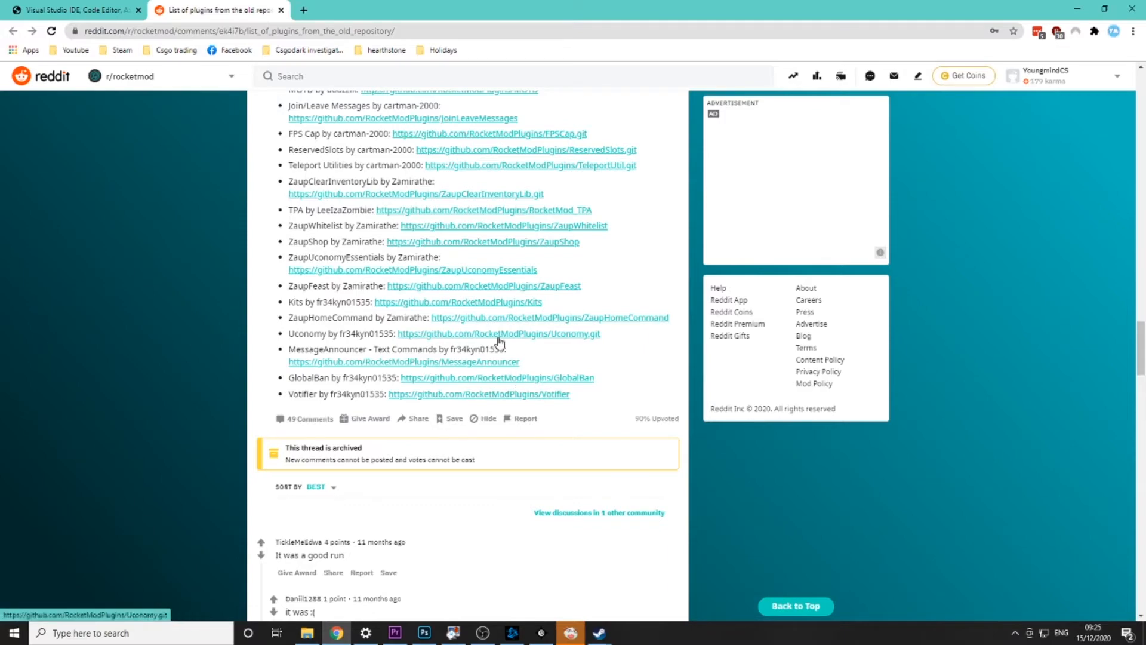
pyautogui.scroll(-3)
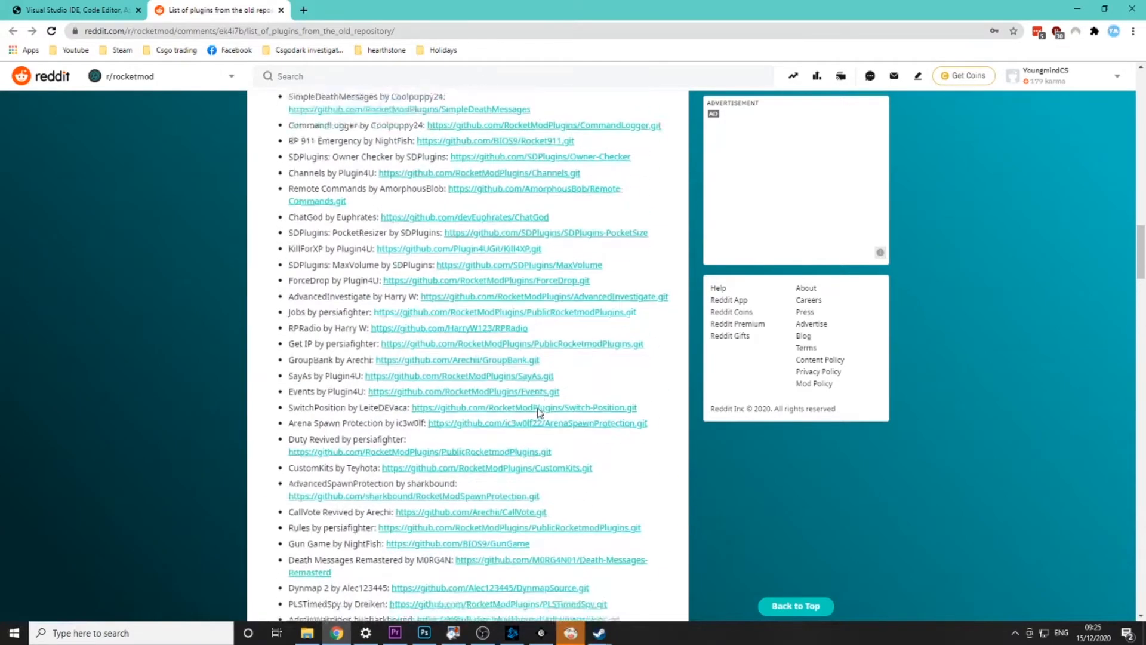
pyautogui.scroll(-3)
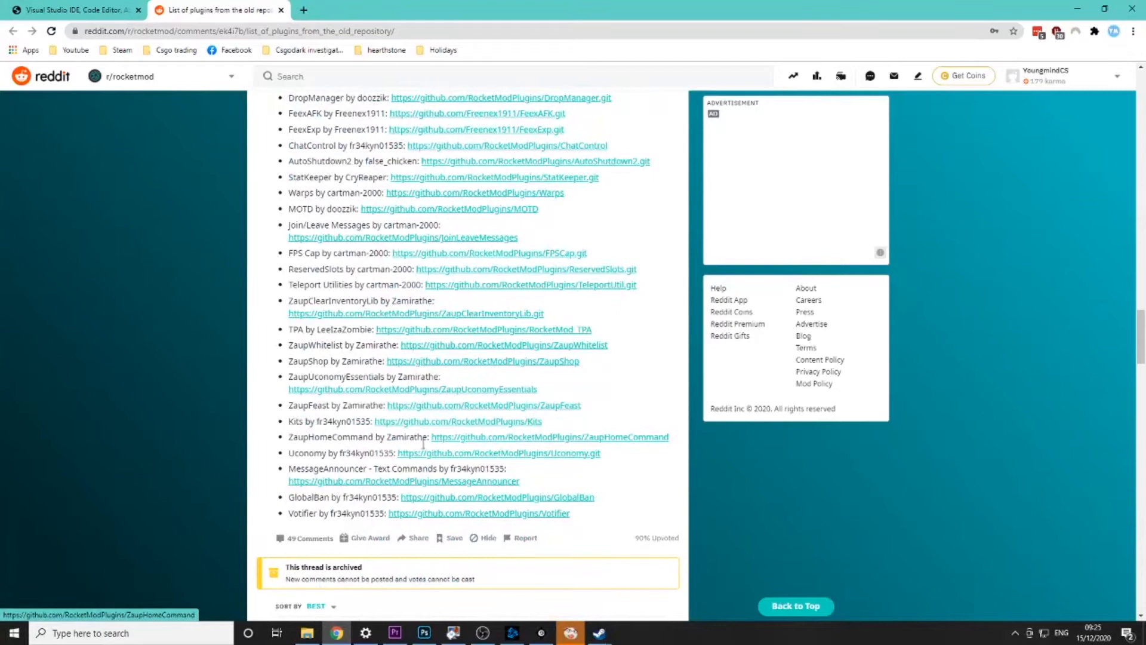
pyautogui.click(499, 453)
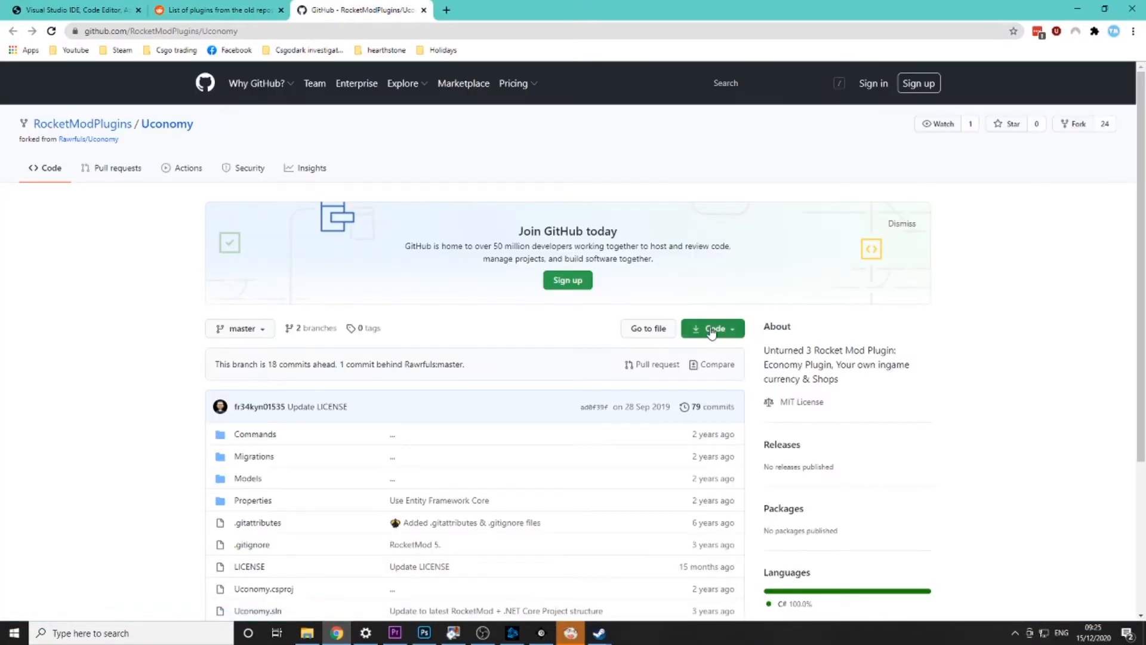
# - Download the Uconomy repository via Code > Download ZIP
pyautogui.click(711, 328)
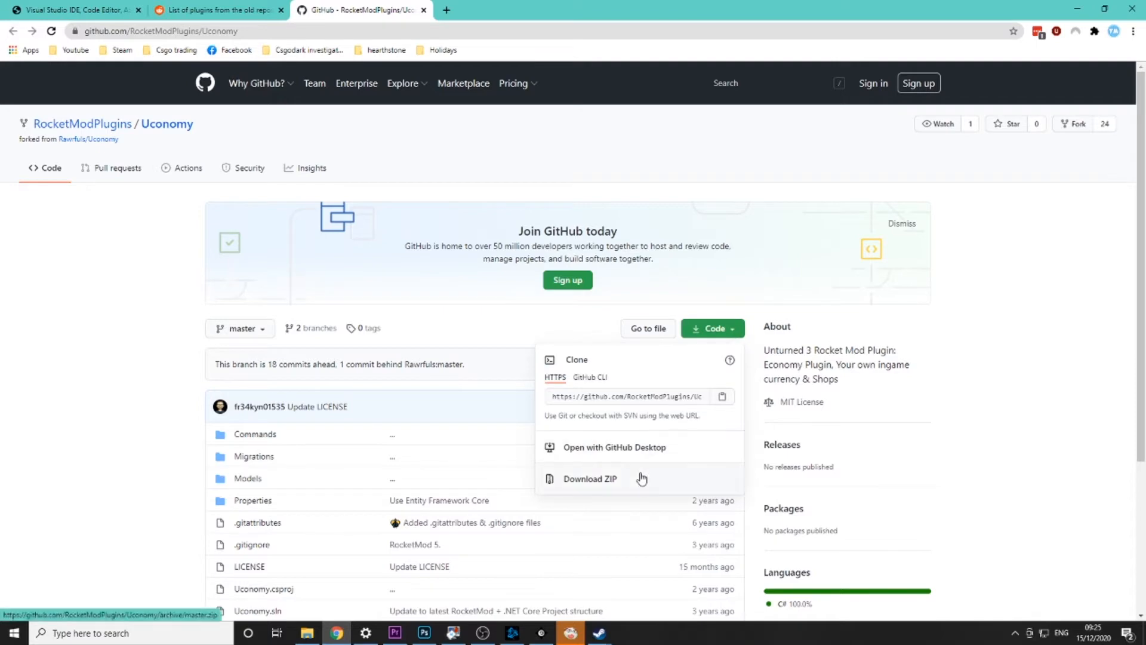
pyautogui.click(589, 479)
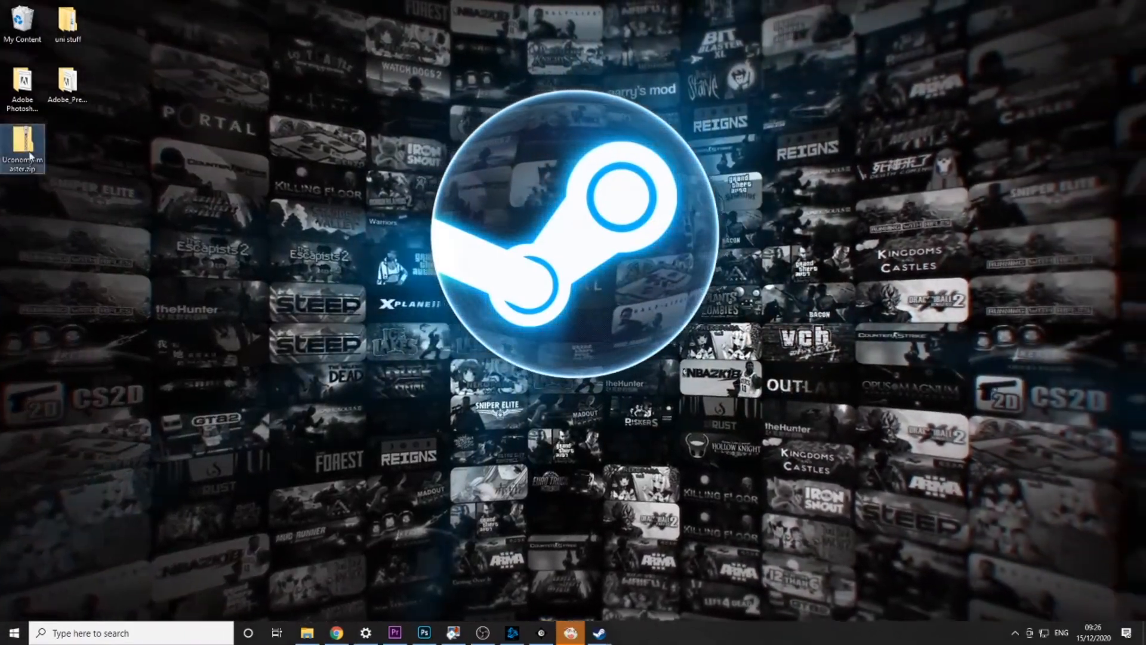
# - Extract the zip to an Uconomy-master folder with 7-Zip, then launch Visual Studio 2019
pyautogui.doubleClick(22, 148)
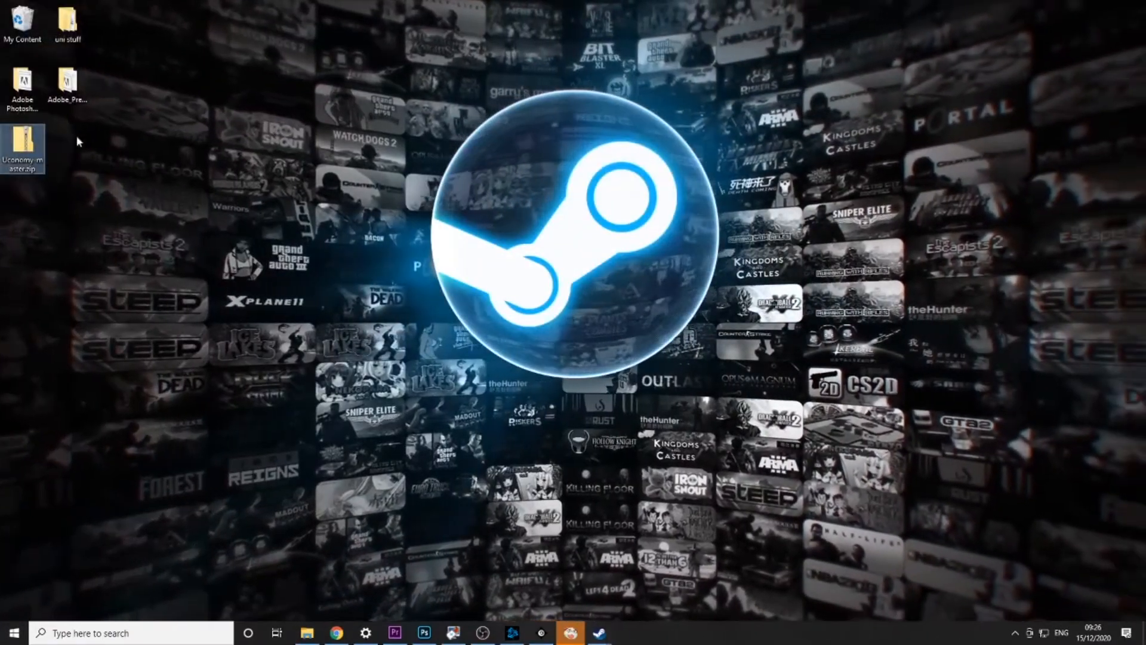
pyautogui.doubleClick(22, 149)
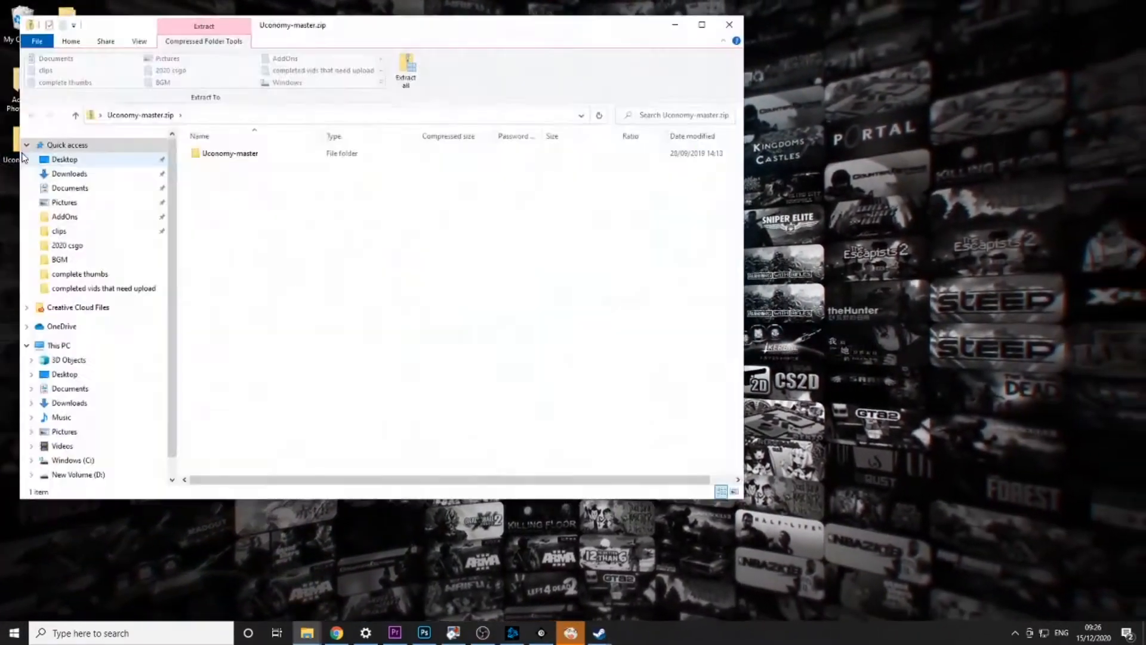
pyautogui.click(729, 24)
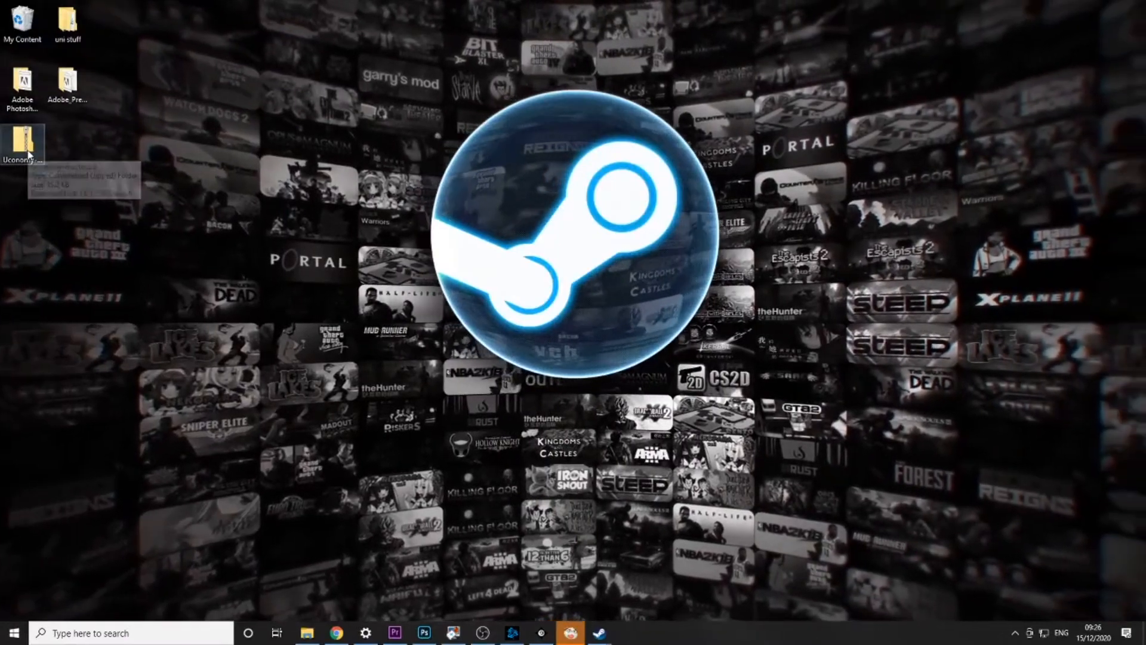
pyautogui.rightClick(24, 143)
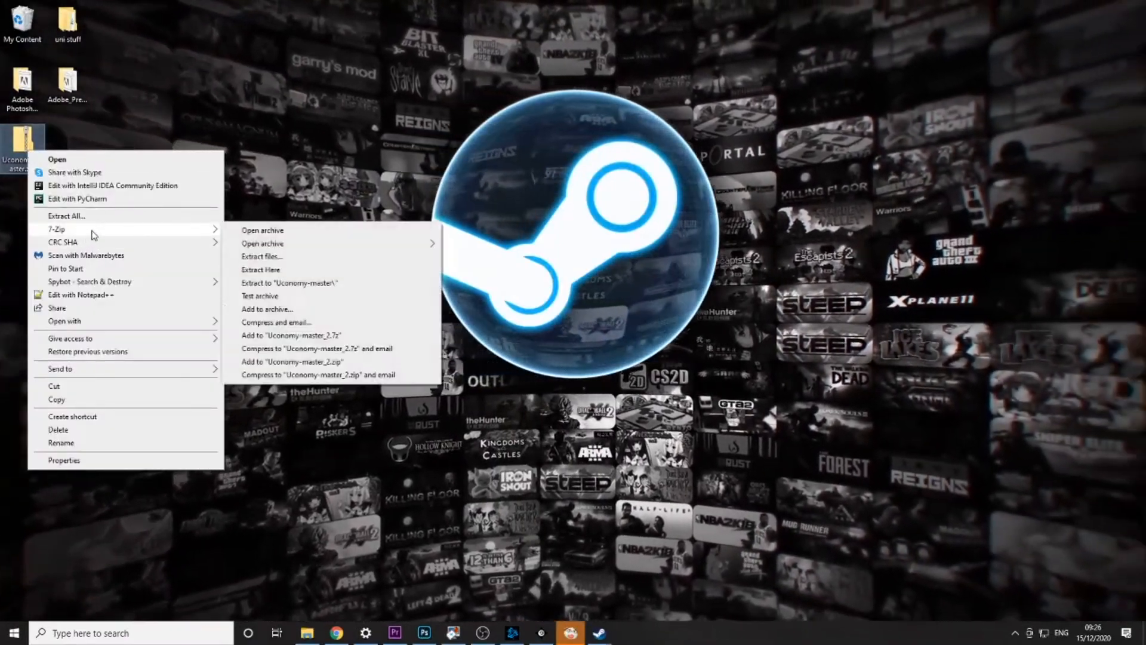
pyautogui.click(91, 168)
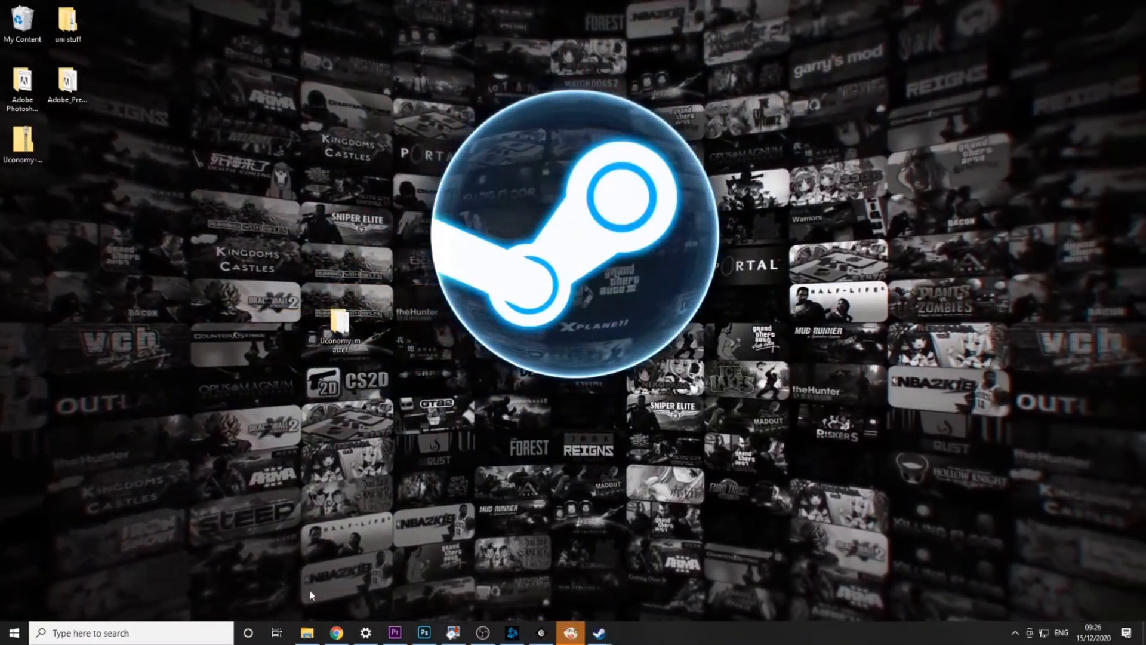
pyautogui.write('vis')
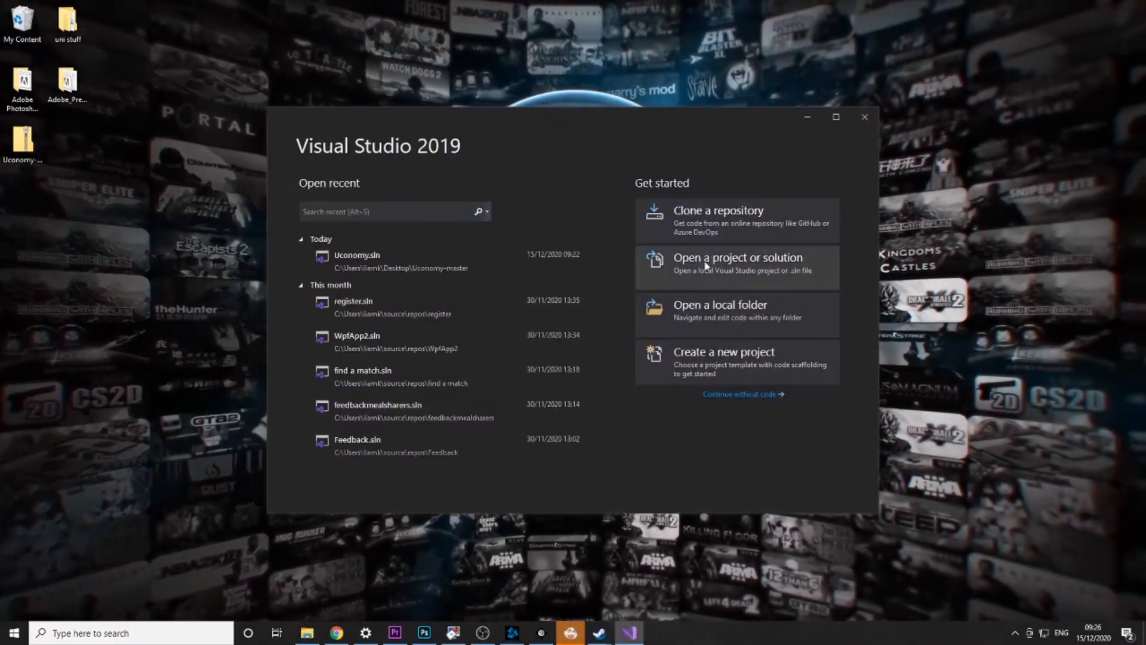
# - Open Uconomy.sln from the Uconomy-master folder in Visual Studio
pyautogui.click(737, 264)
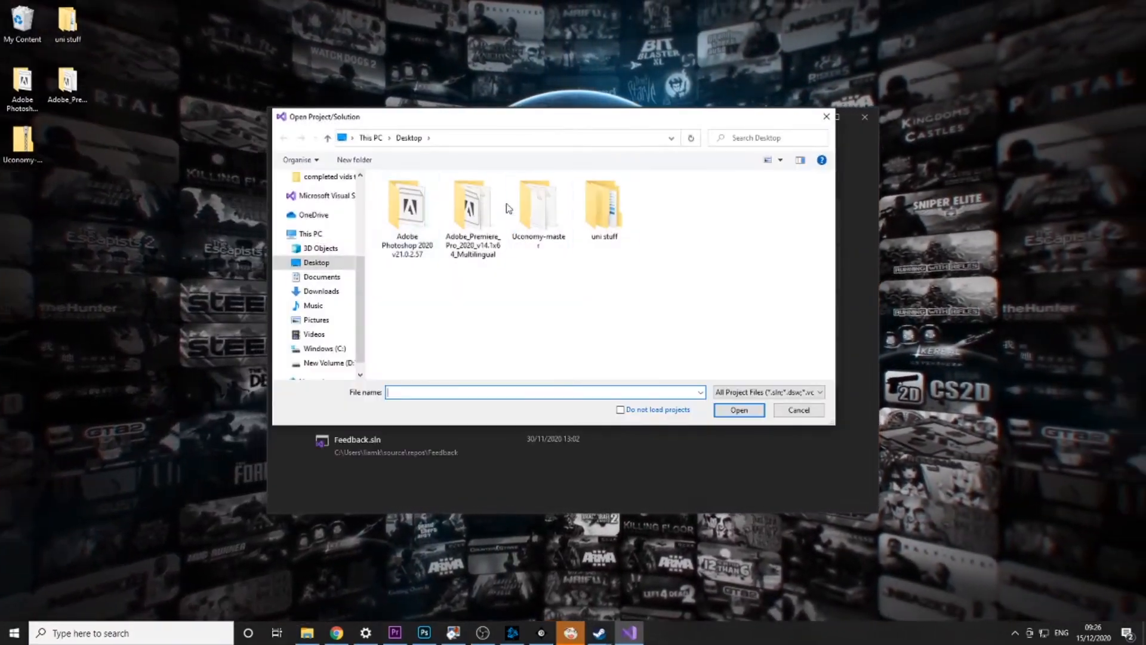
pyautogui.doubleClick(537, 205)
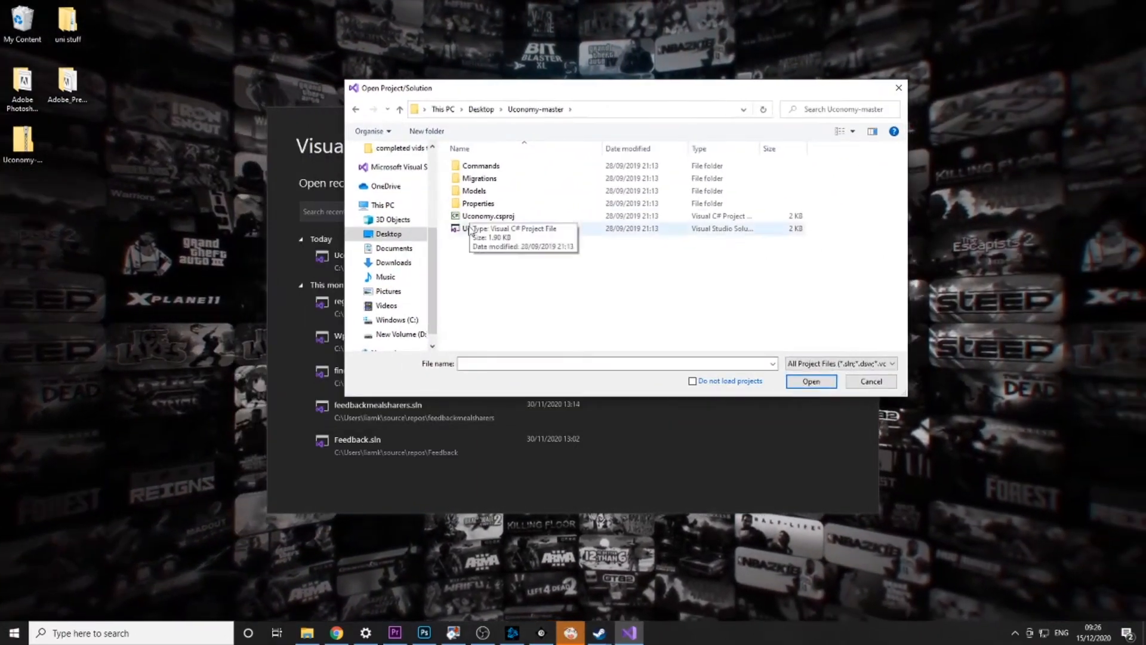
pyautogui.click(482, 228)
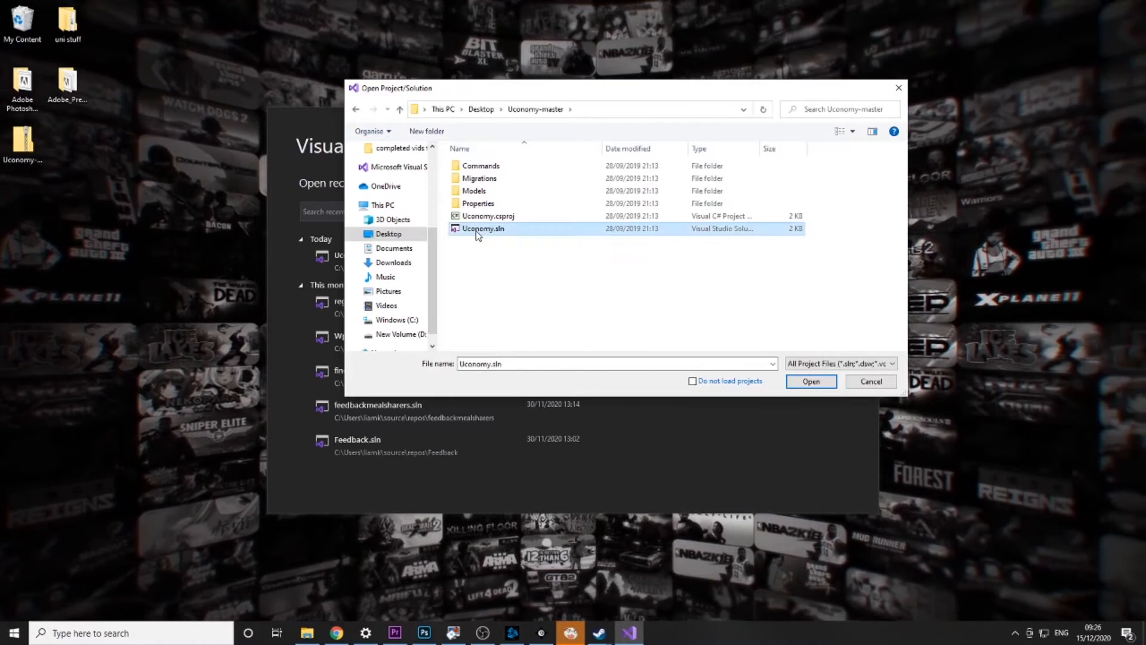
pyautogui.click(810, 381)
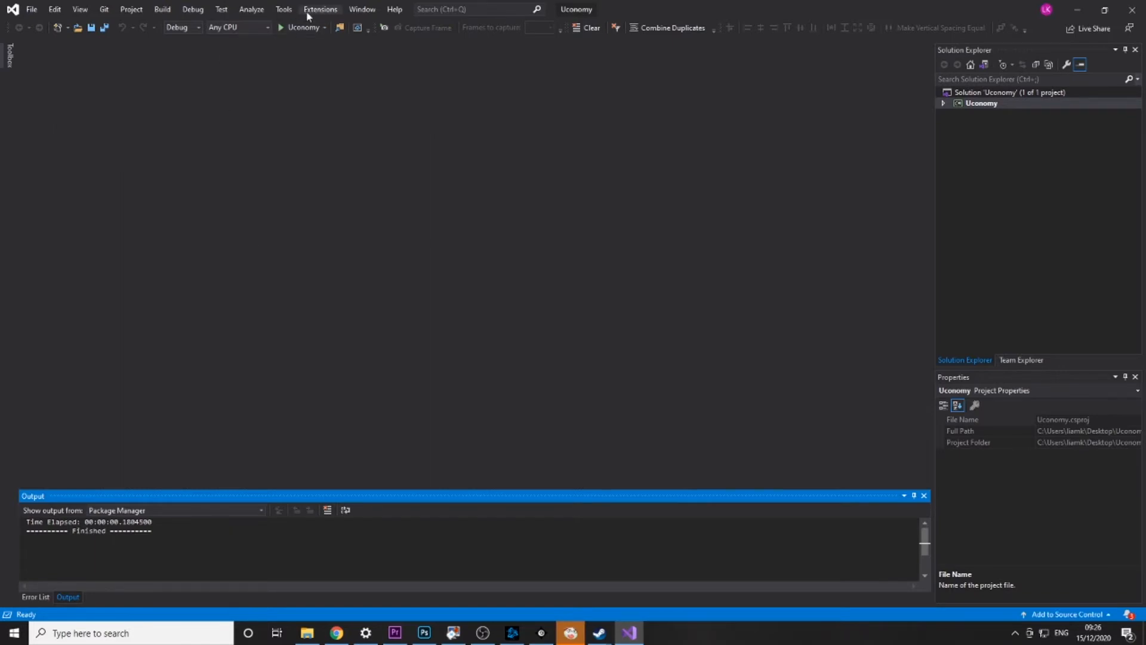
pyautogui.moveTo(300, 28)
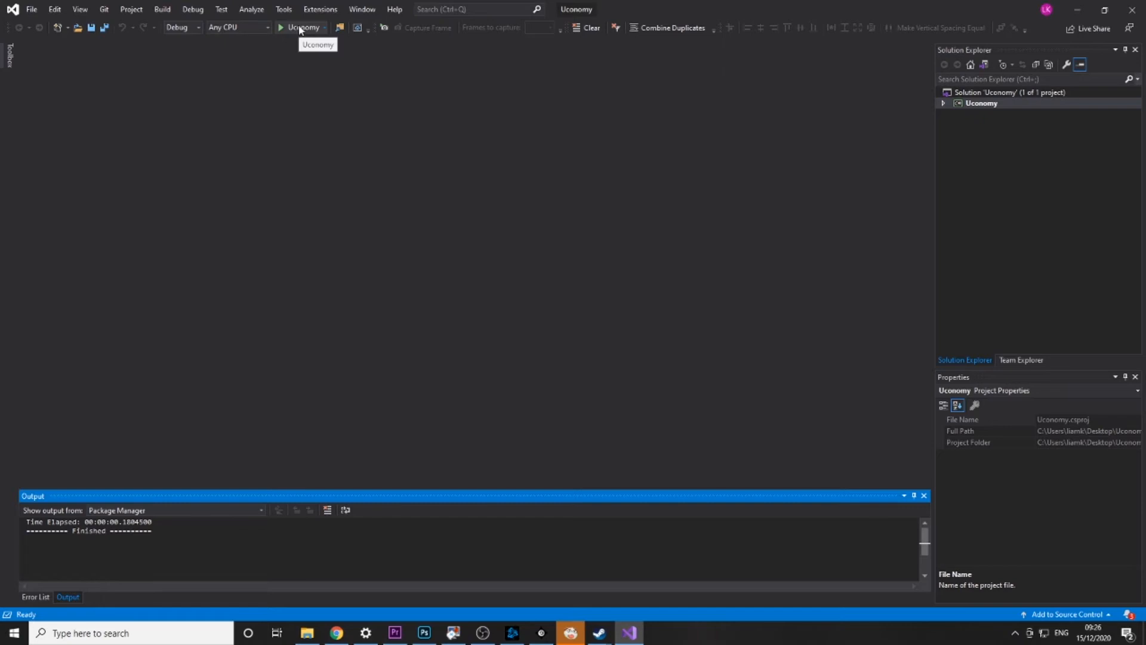
# - Build Uconomy with Start (Uconomy) and dismiss the class library cannot-start warning
pyautogui.click(280, 28)
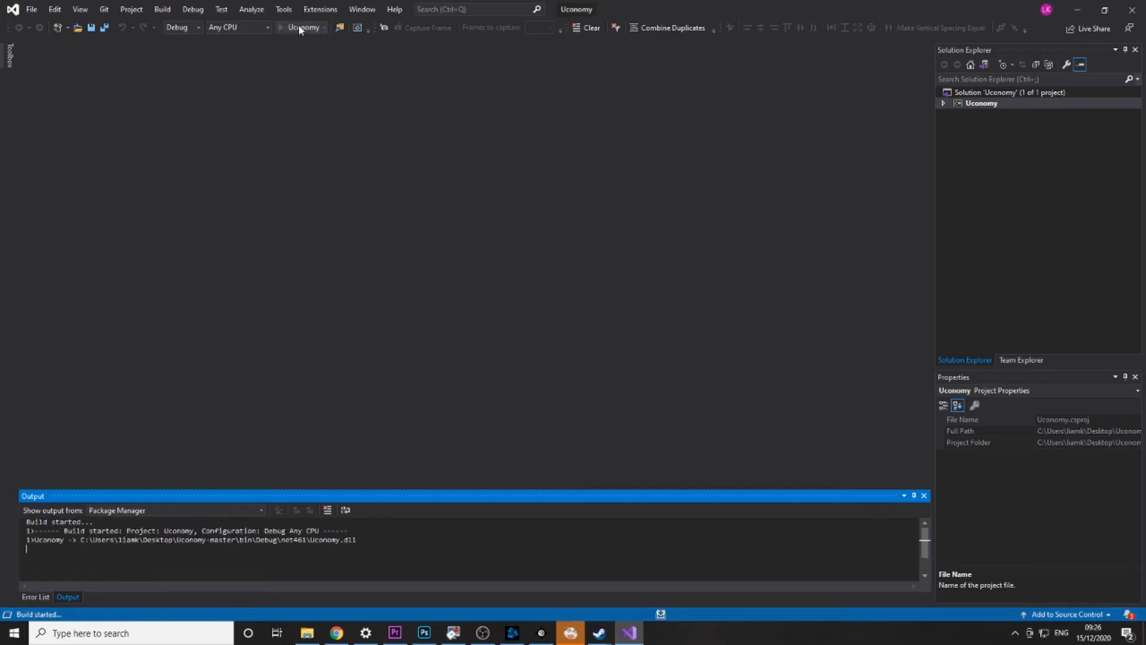
pyautogui.click(284, 29)
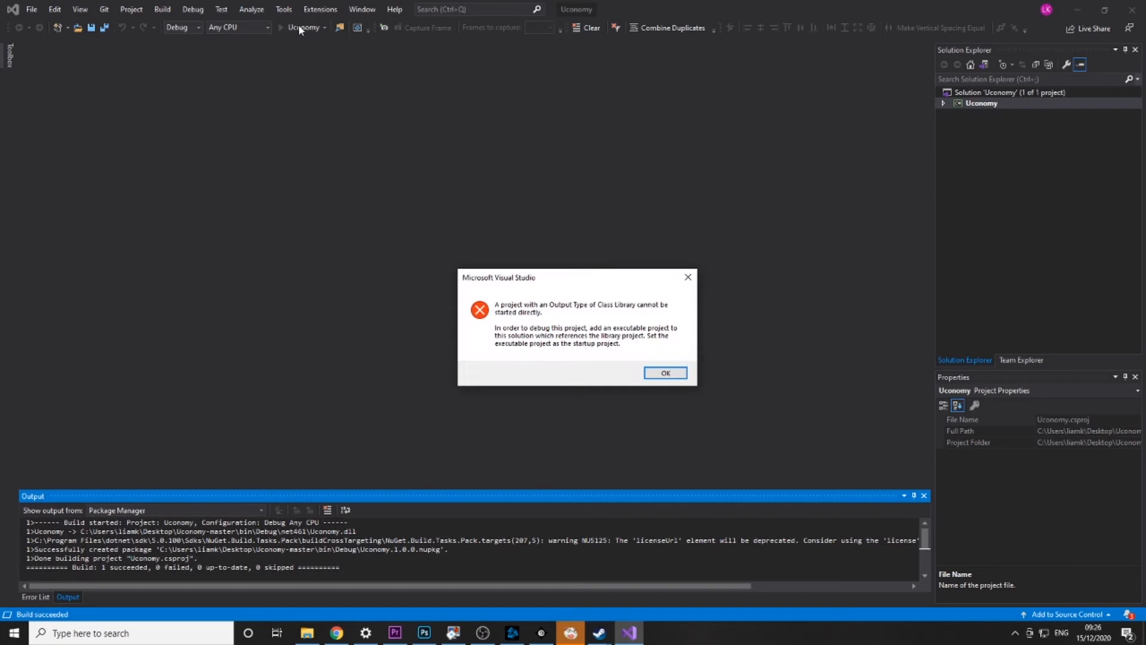
pyautogui.moveTo(504, 512)
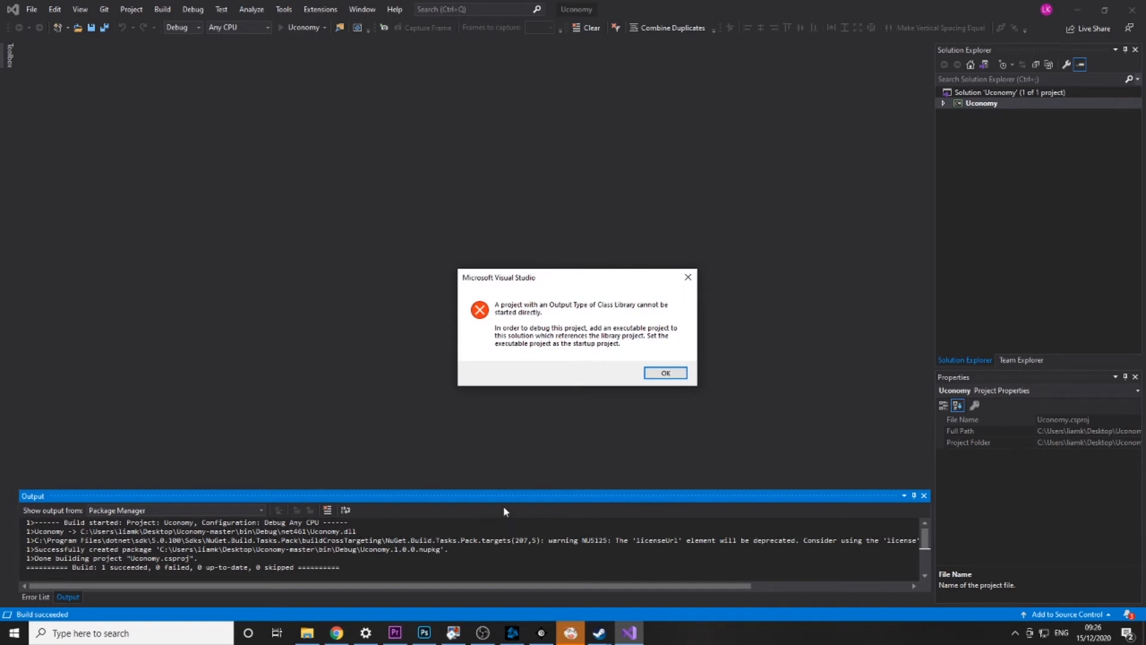
pyautogui.click(664, 373)
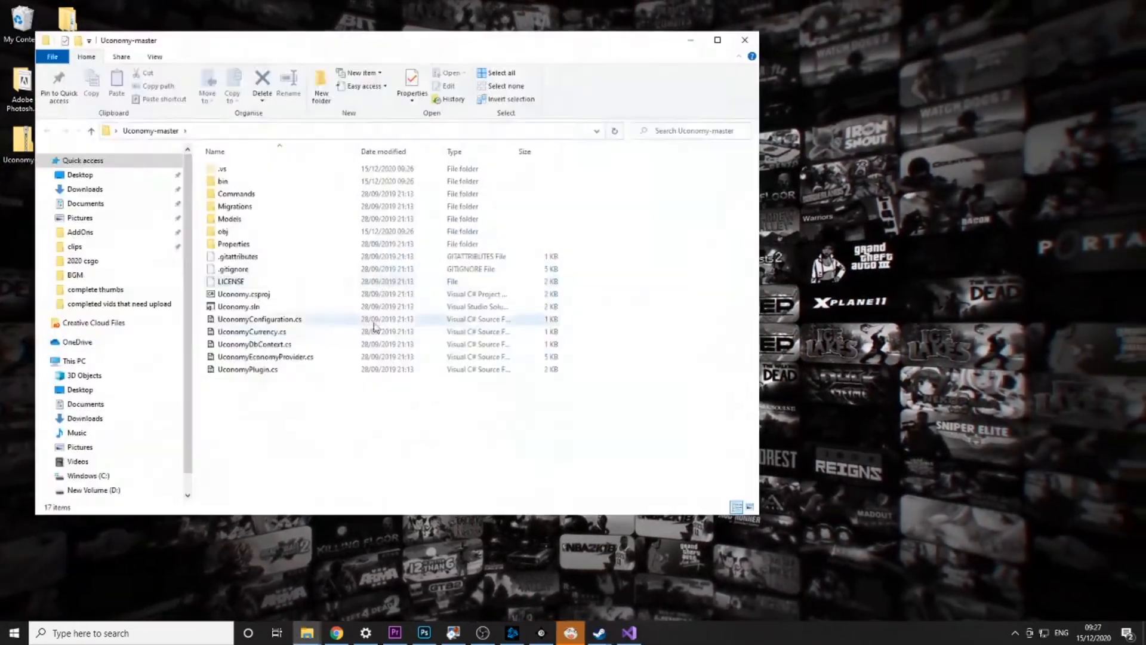
# - Browse to bin\Debug\net461 and select the built Uconomy.dll
pyautogui.doubleClick(222, 180)
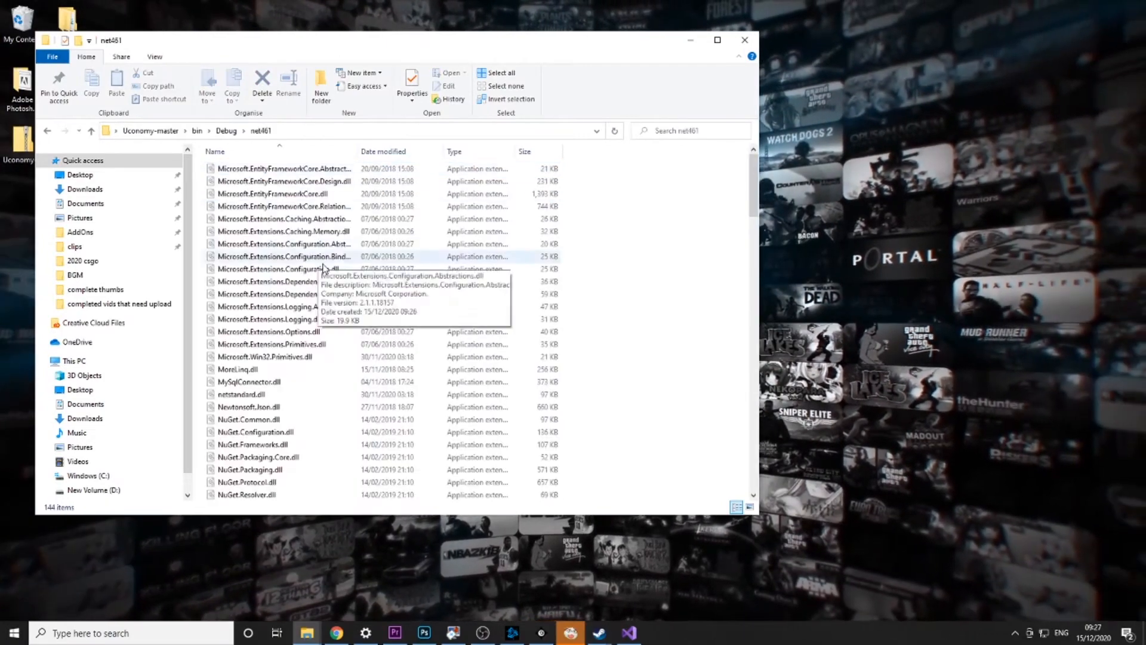
pyautogui.scroll(-3)
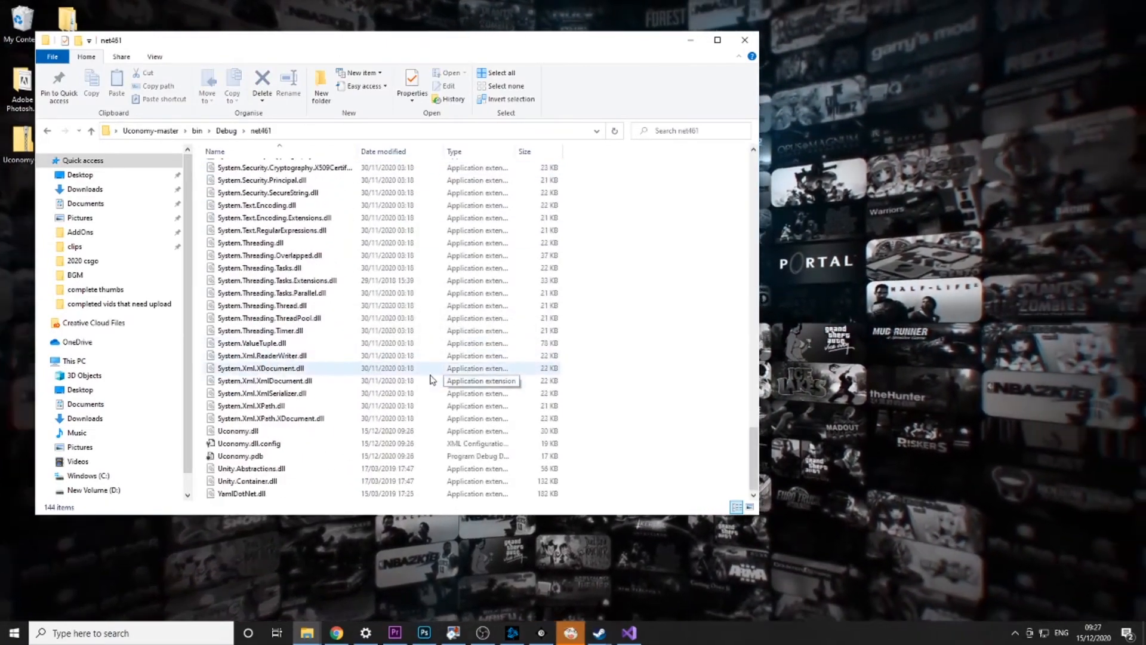
pyautogui.click(237, 431)
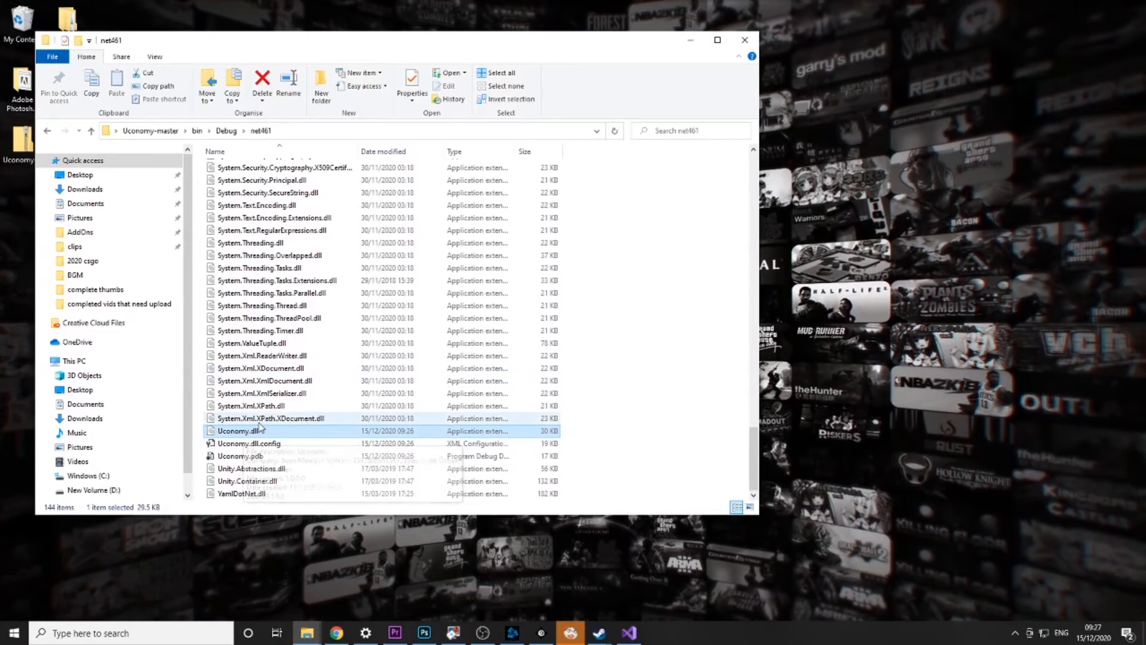